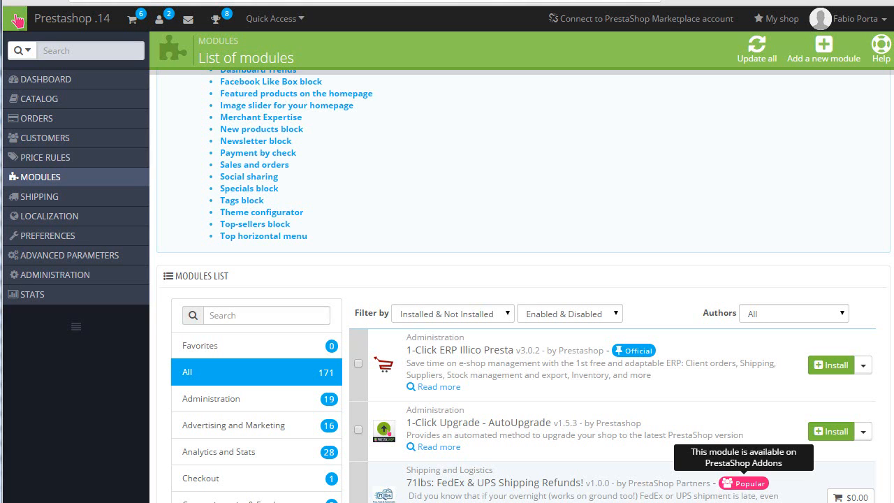
pyautogui.moveTo(647, 472)
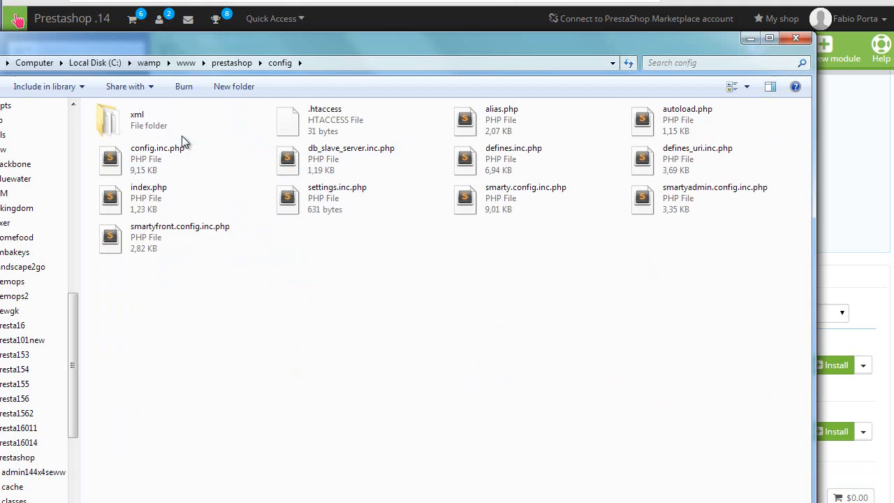
# - Delete a cached module list file in config\xml and return to the Modules page
pyautogui.doubleClick(109, 119)
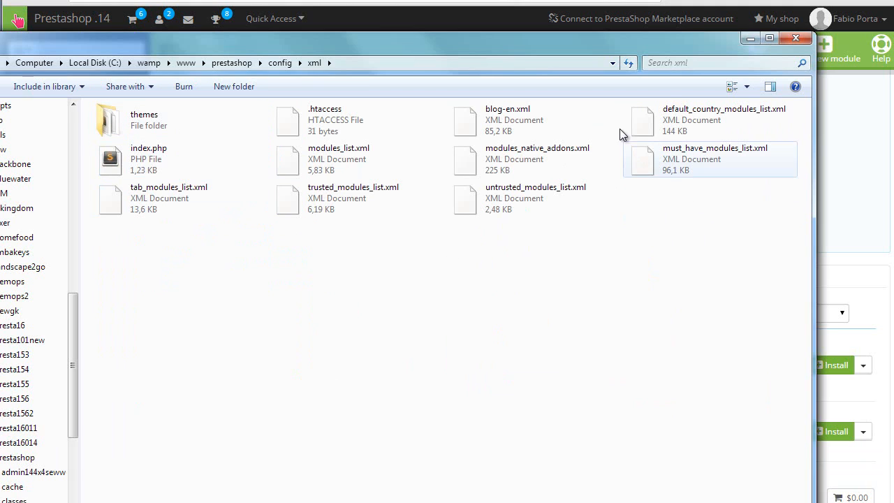
pyautogui.moveTo(701, 129)
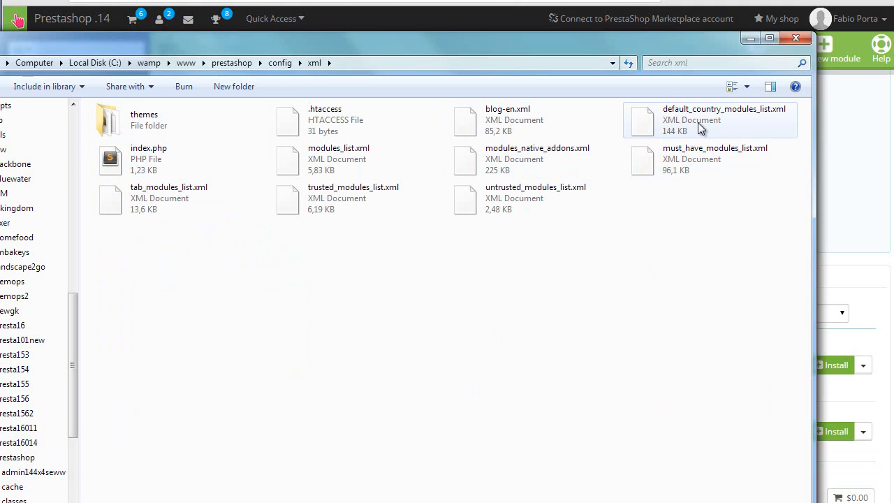
pyautogui.click(723, 120)
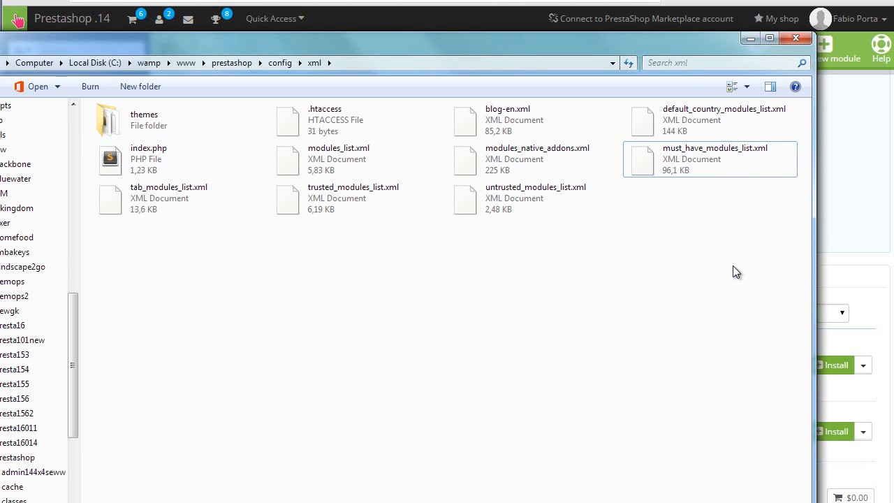
pyautogui.press('Delete')
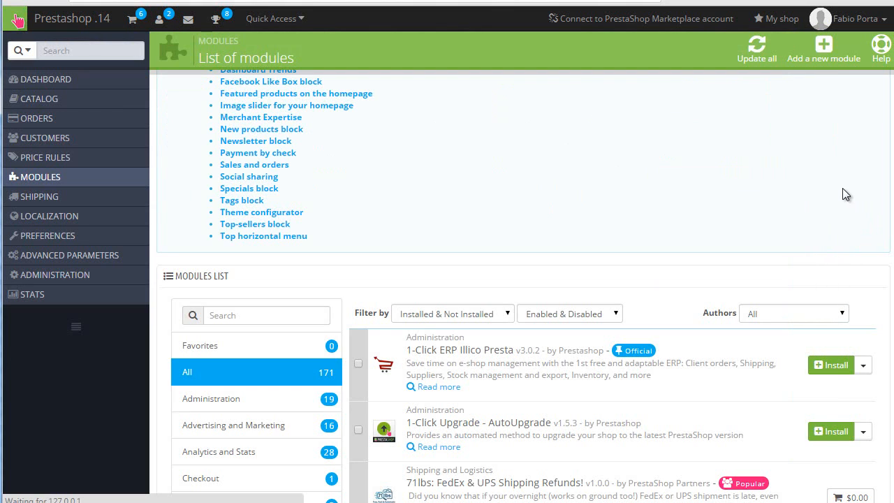
pyautogui.moveTo(334, 380)
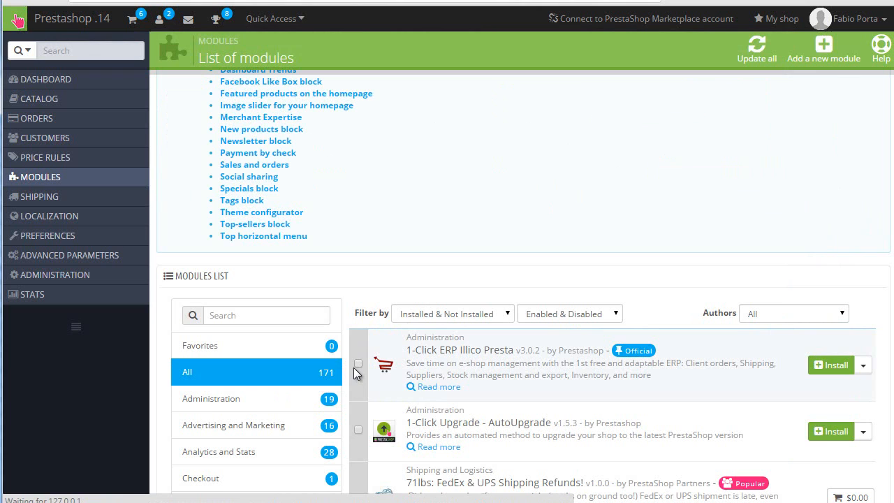
pyautogui.moveTo(358, 363)
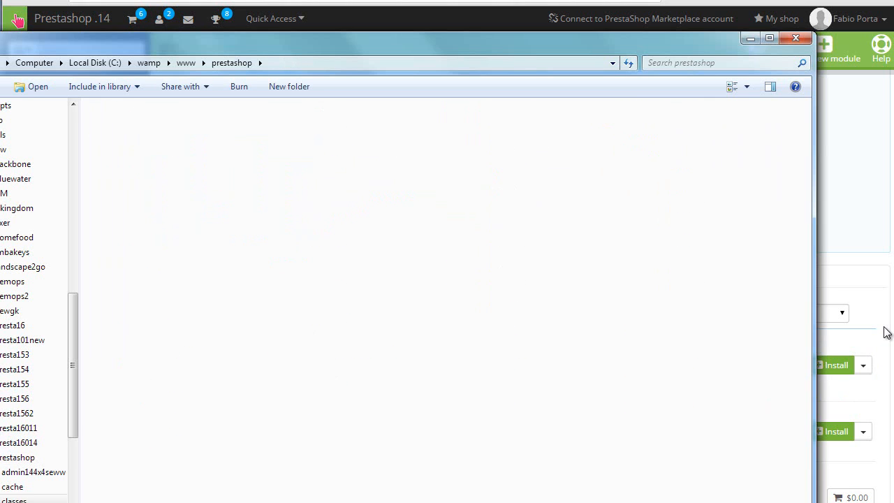
# - Add 'return false;' as the first line of addonsRequest() in classes/Tools.php
pyautogui.doubleClick(11, 500)
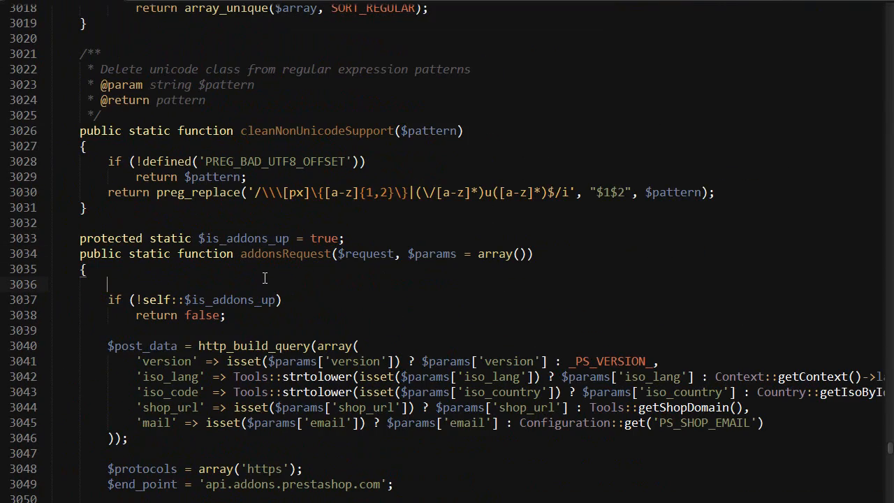
pyautogui.write('return false;')
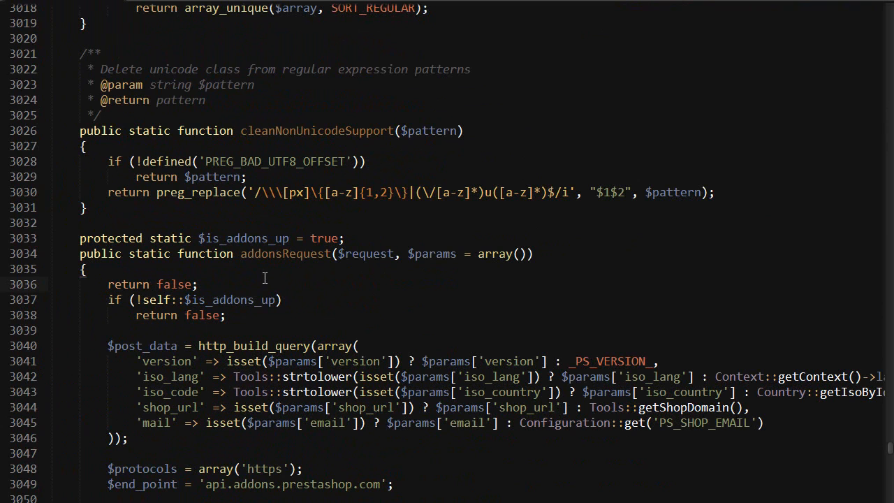
pyautogui.moveTo(264, 278)
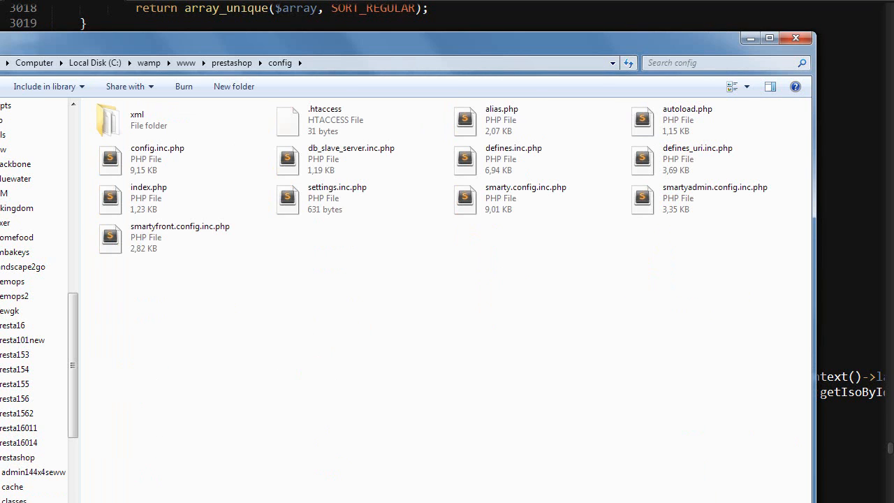
# - Browse into the xml folder inside config before returning to the modules list
pyautogui.doubleClick(137, 119)
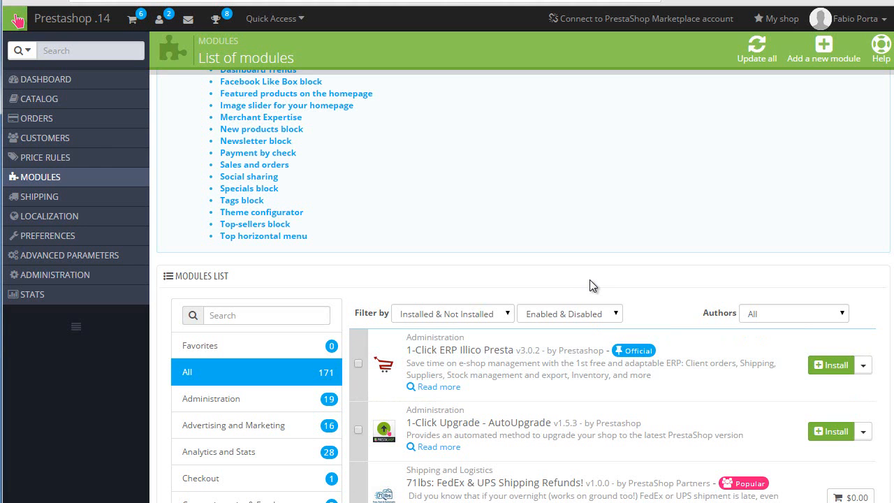
# - Scroll the reloaded Modules page to verify only 82 local modules are listed
pyautogui.scroll(-3)
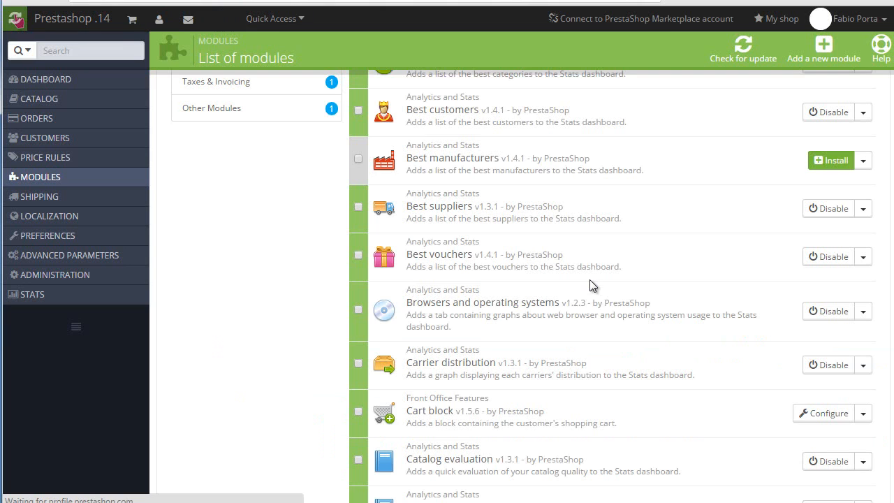
pyautogui.scroll(3)
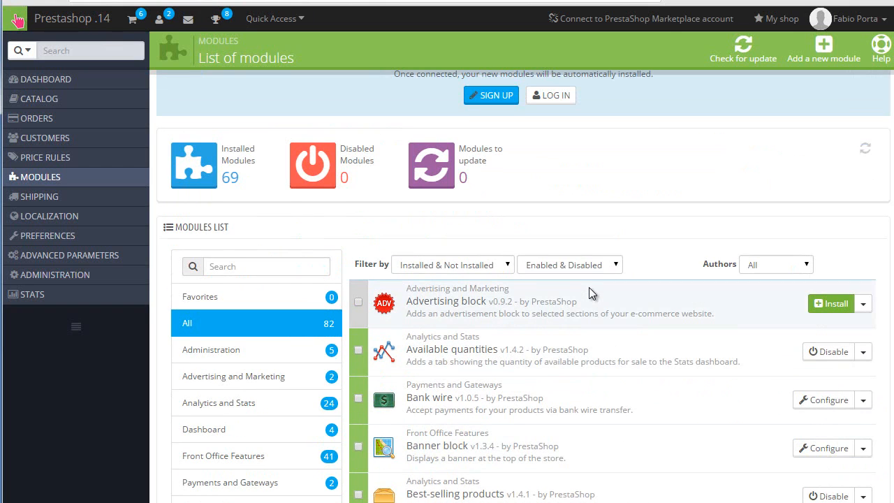
pyautogui.moveTo(330, 339)
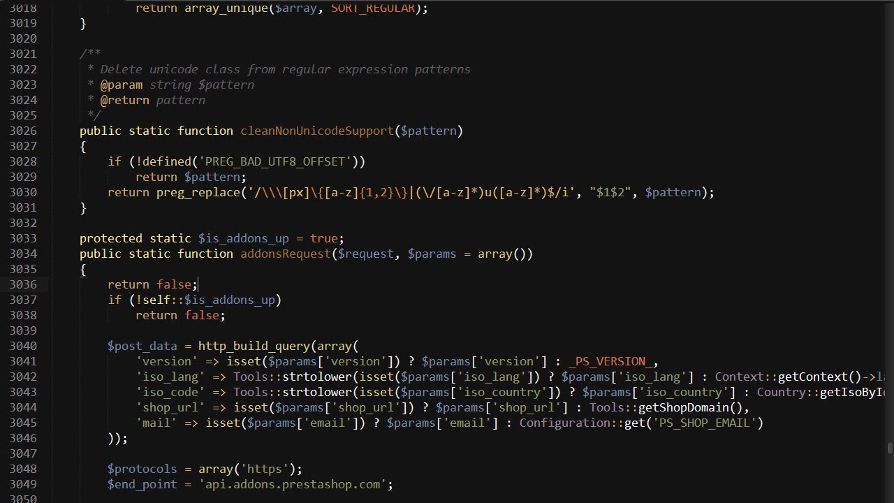
# - Review the switch cases of request types inside addonsRequest()
pyautogui.scroll(-3)
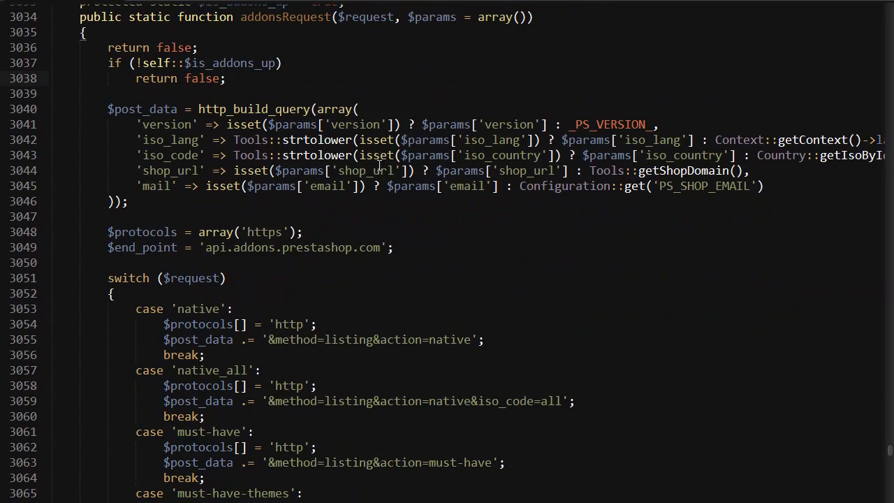
pyautogui.scroll(-3)
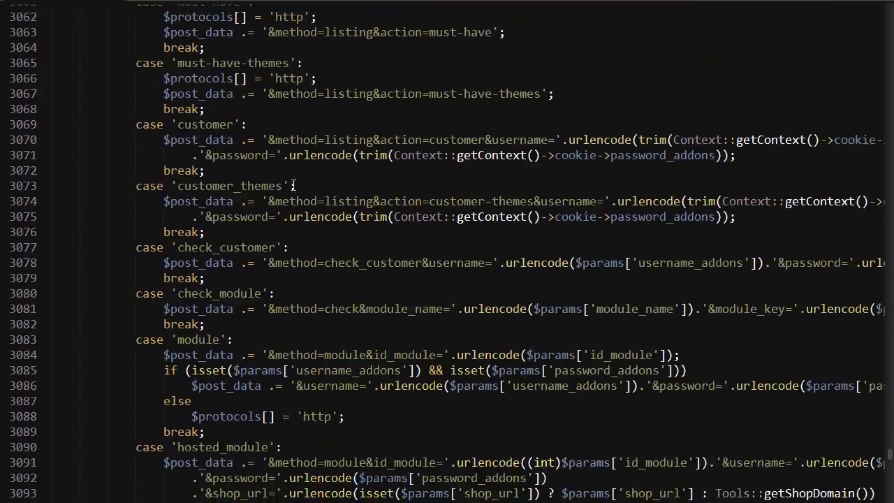
pyautogui.scroll(3)
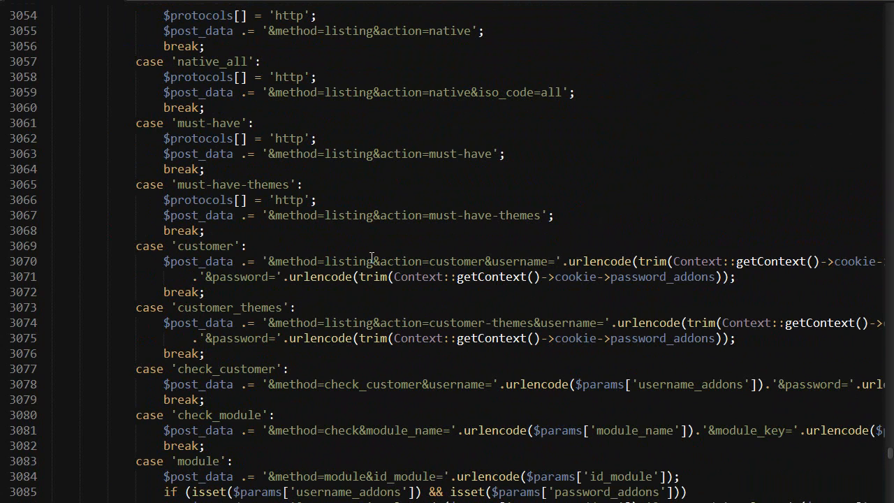
pyautogui.scroll(3)
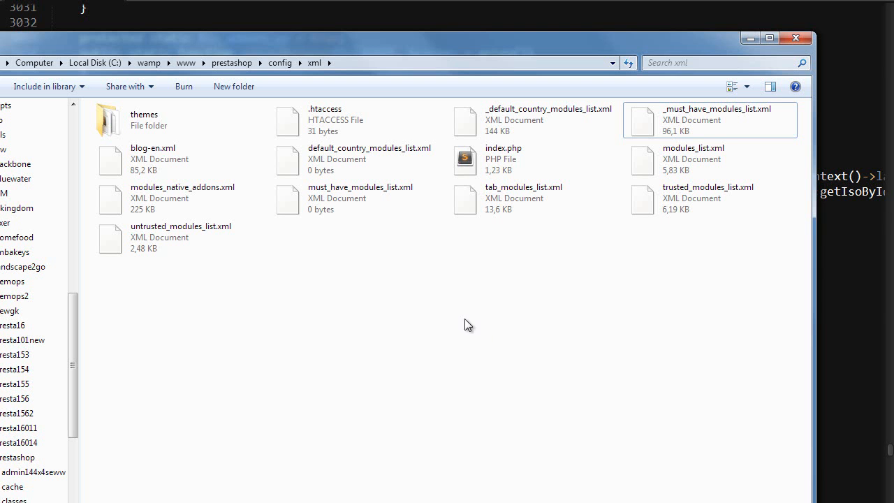
pyautogui.moveTo(602, 244)
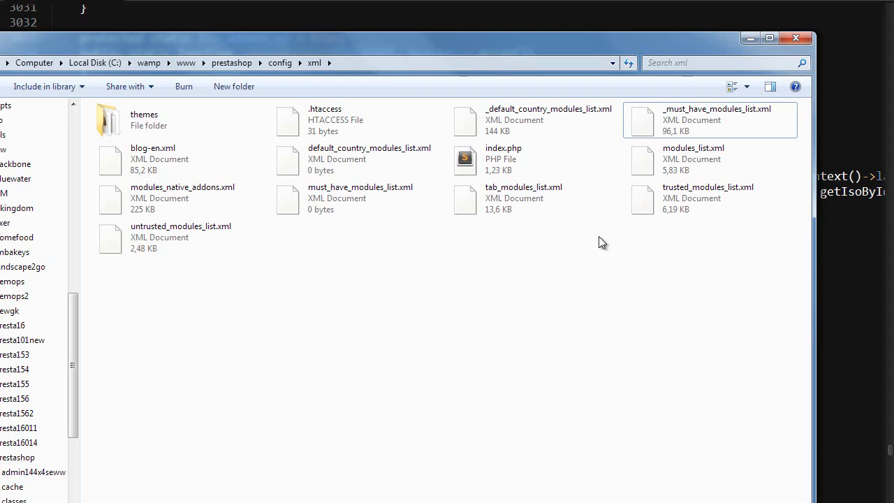
pyautogui.click(182, 199)
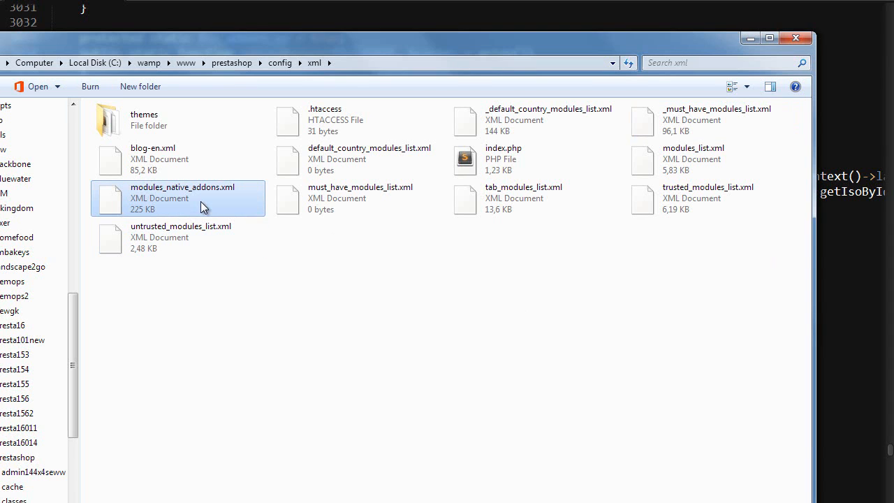
pyautogui.click(707, 199)
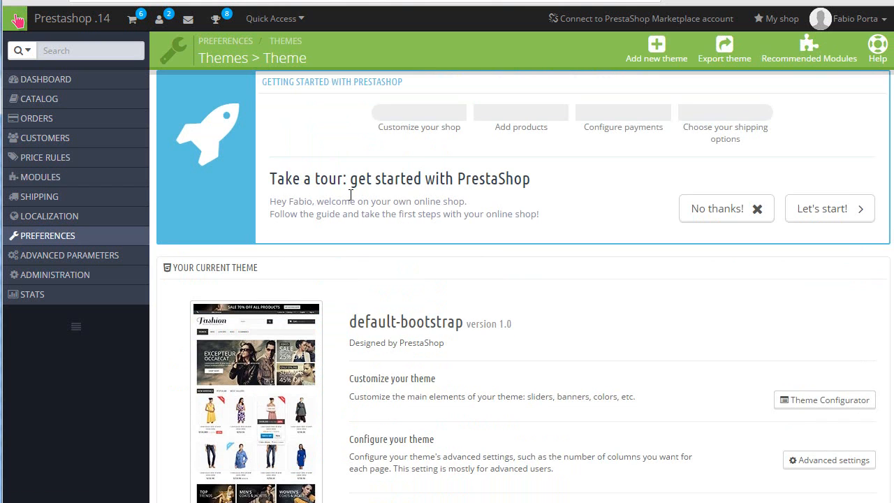
pyautogui.scroll(-3)
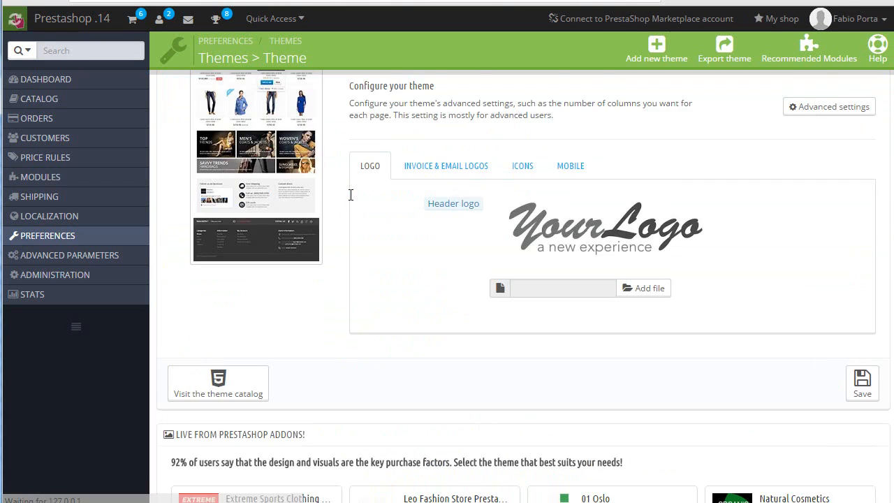
pyautogui.scroll(-3)
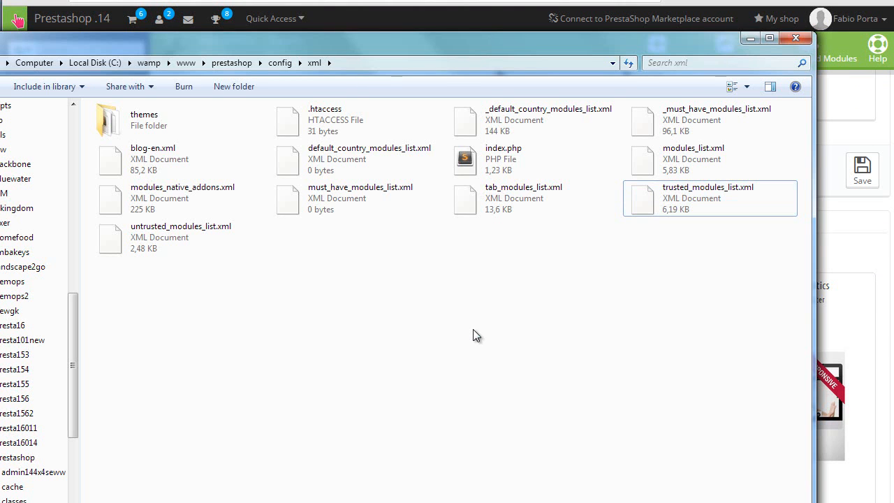
# - Search controllers\admin for 'adminthe' and open AdminThemesController.php in Sublime Text
pyautogui.click(232, 62)
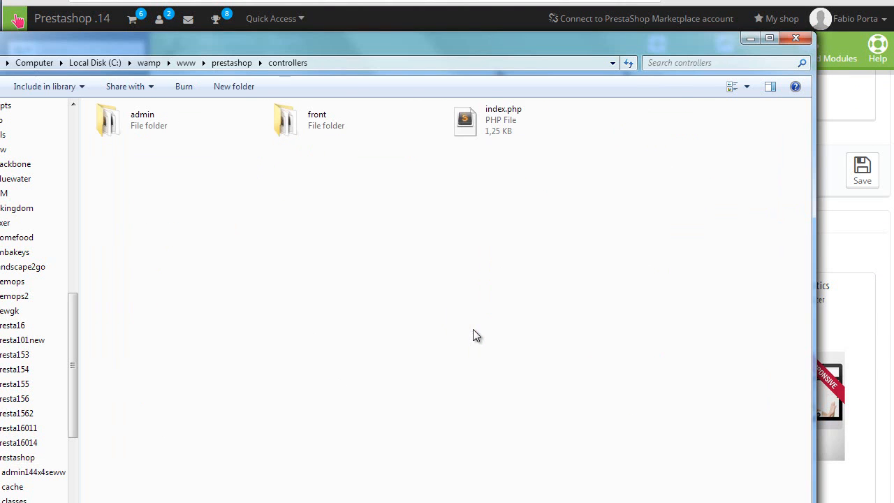
pyautogui.doubleClick(142, 119)
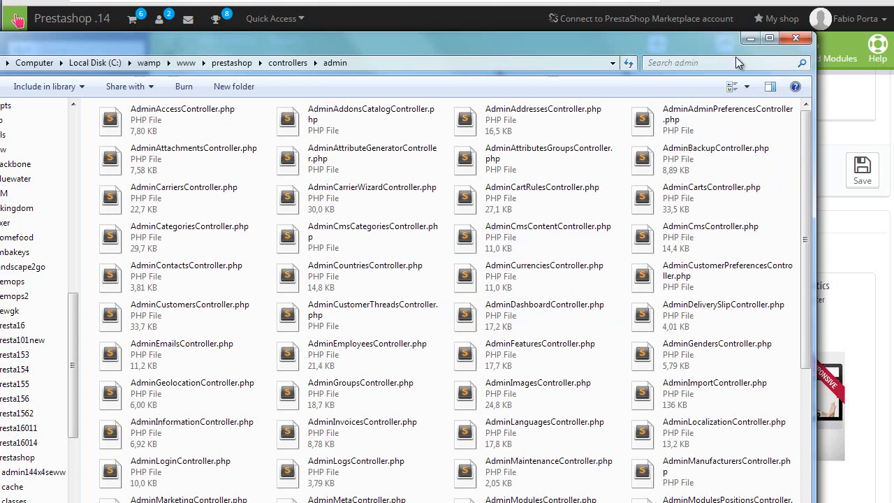
pyautogui.write('adm')
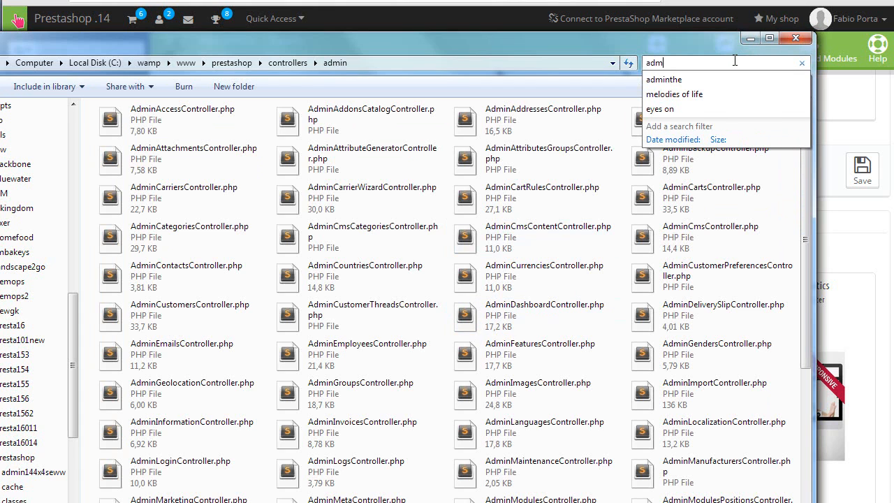
pyautogui.click(664, 78)
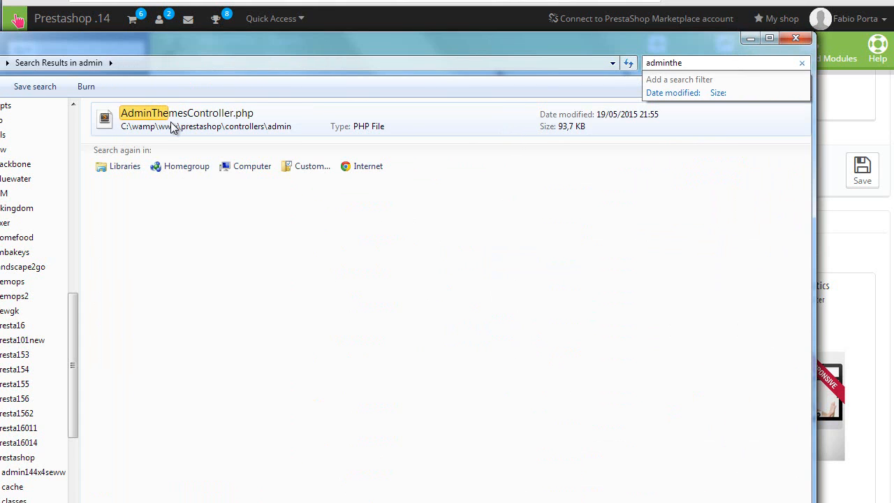
pyautogui.doubleClick(186, 112)
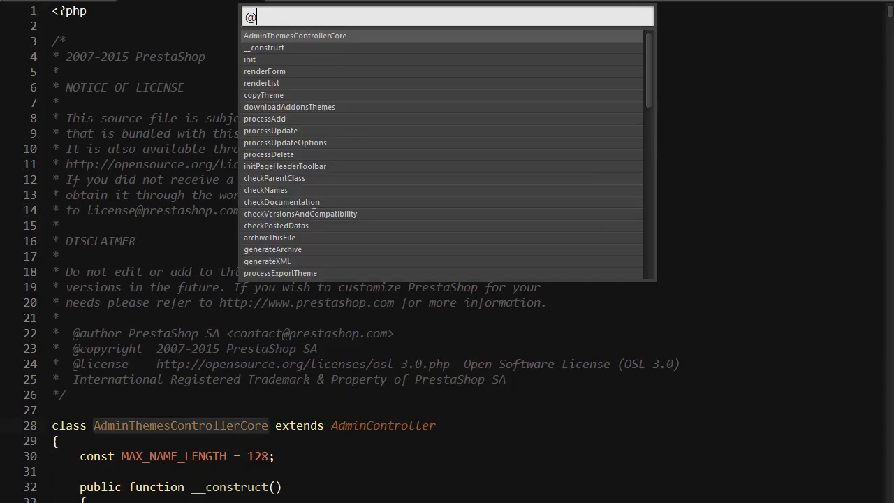
# - Jump to ajaxProcessGetAddonsThemes via 'addons' and insert 'die();' as its first line
pyautogui.write('addons')
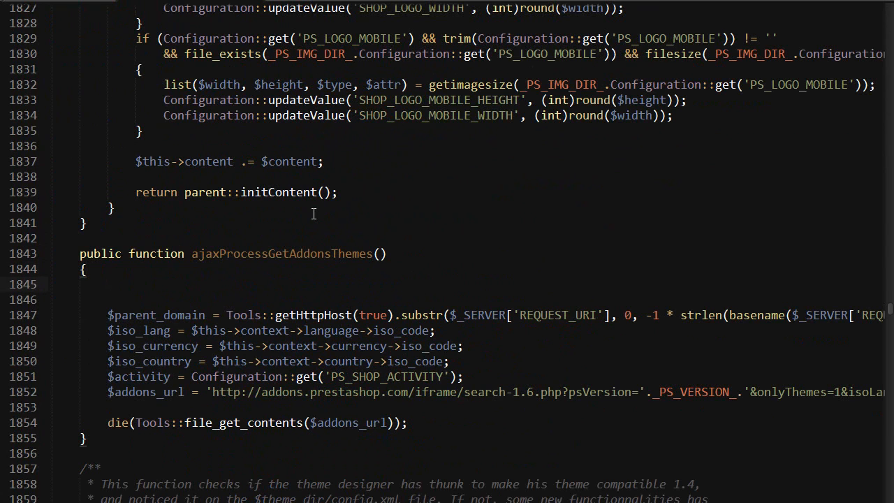
pyautogui.write('die();')
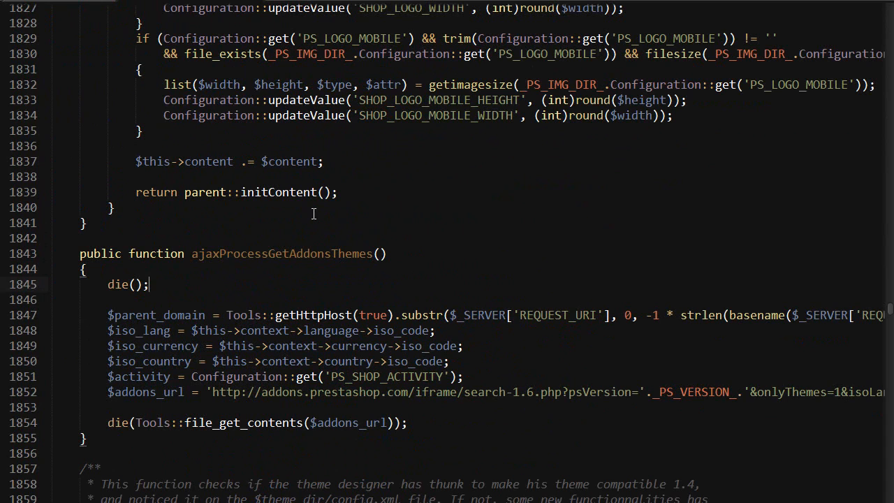